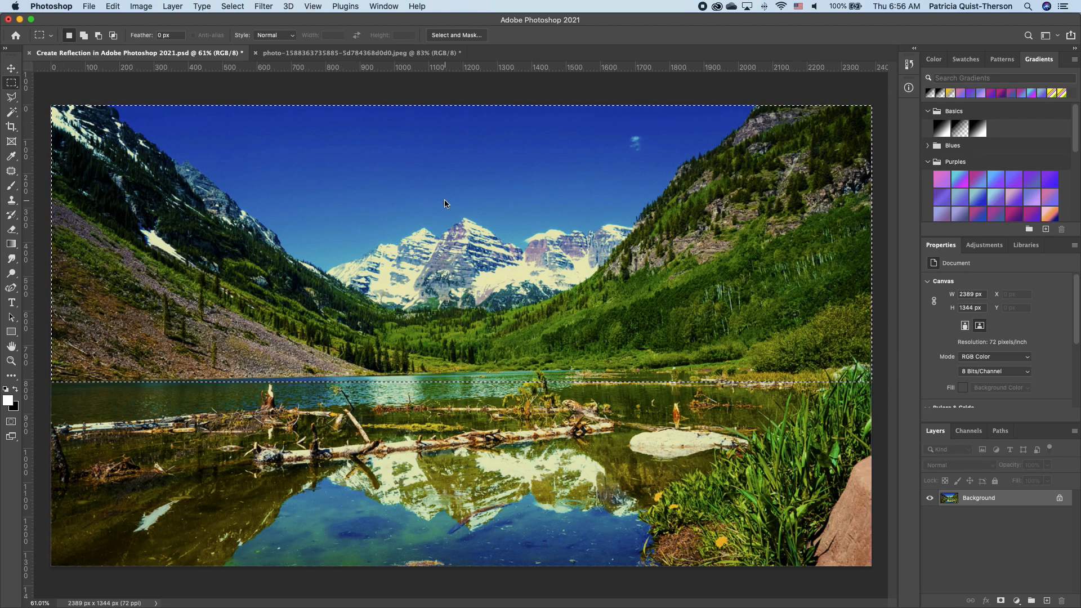
Step: Copy the selected mountains and sky onto a new layer with Layer Via Copy
right_click(445, 204)
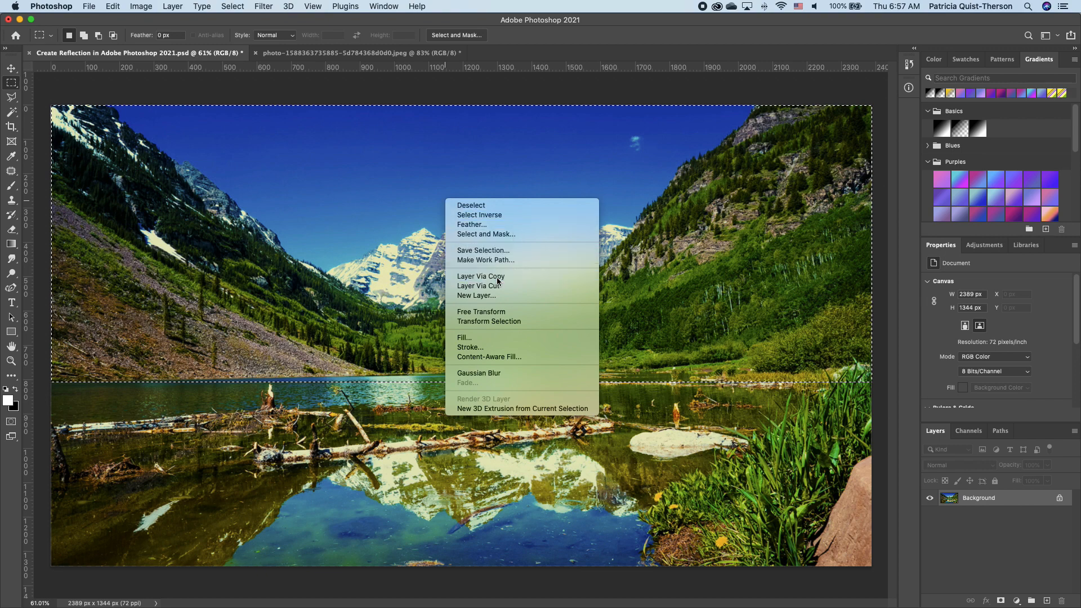
left_click(481, 277)
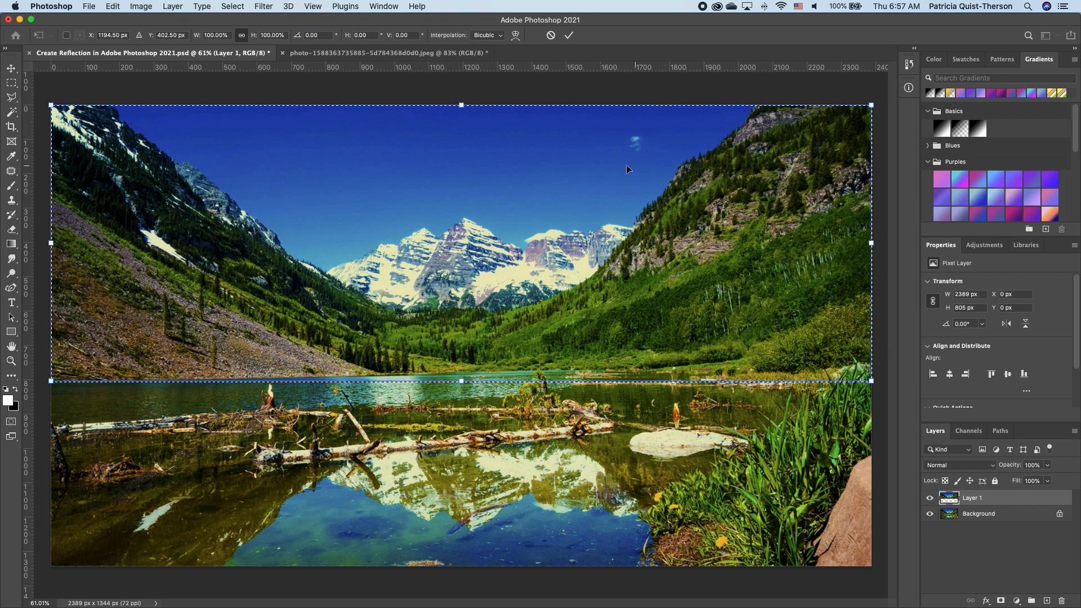
mouse_move(463, 189)
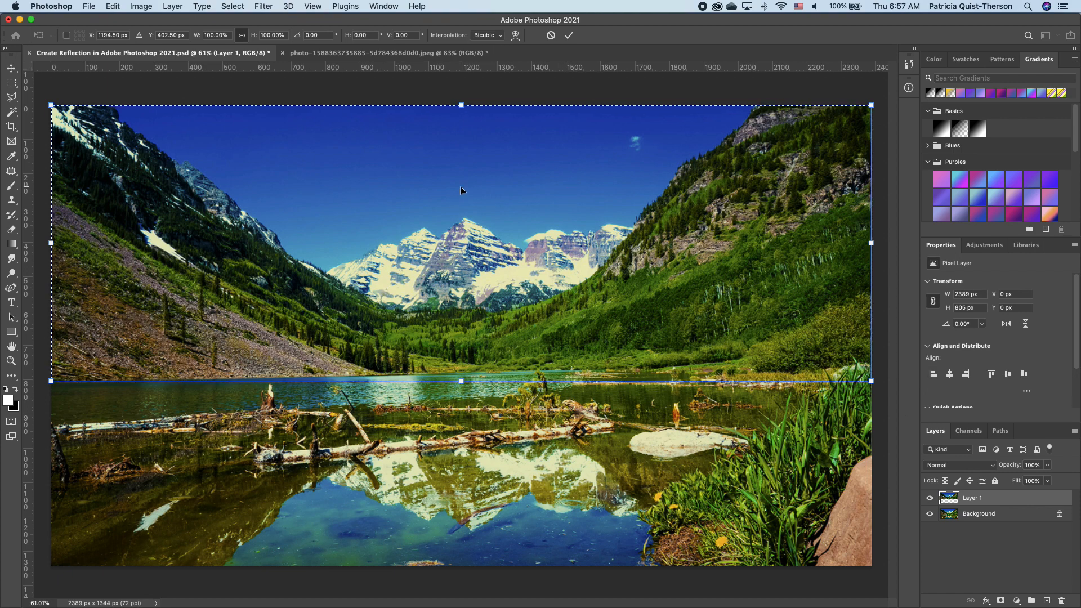
Step: Flip the copied layer vertically into the lower half and select its pixels
right_click(494, 389)
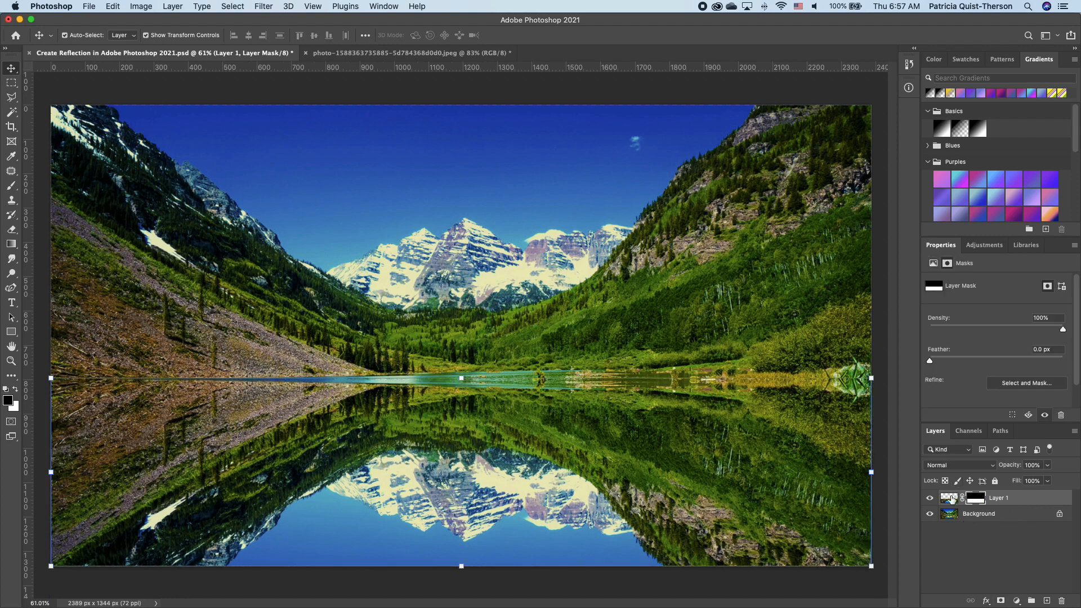
left_click(947, 498)
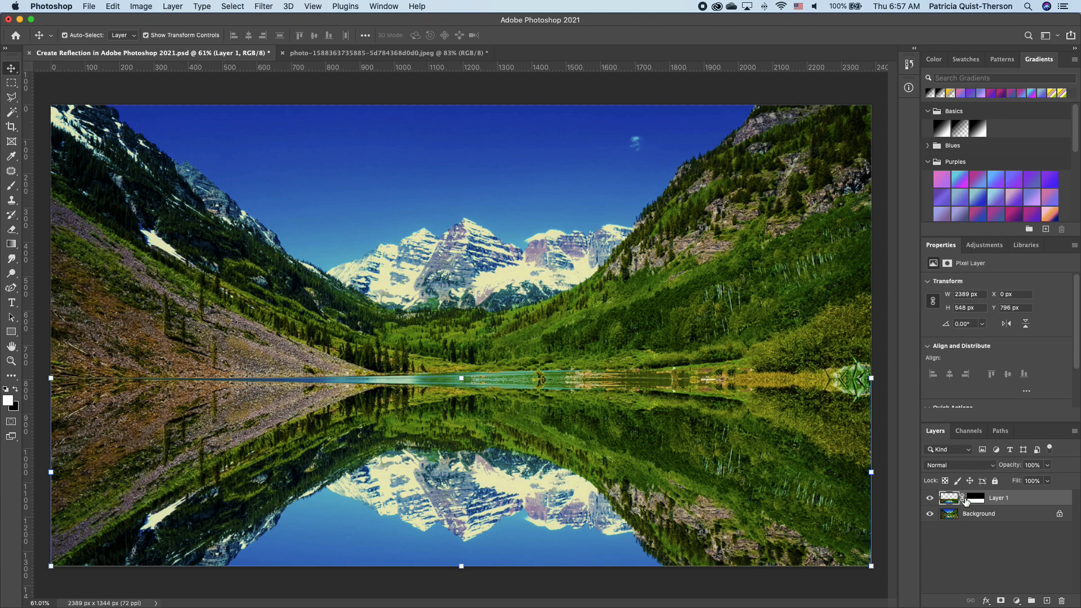
Step: Apply a Motion Blur with angle 90 and distance 19 to the reflection
left_click(263, 6)
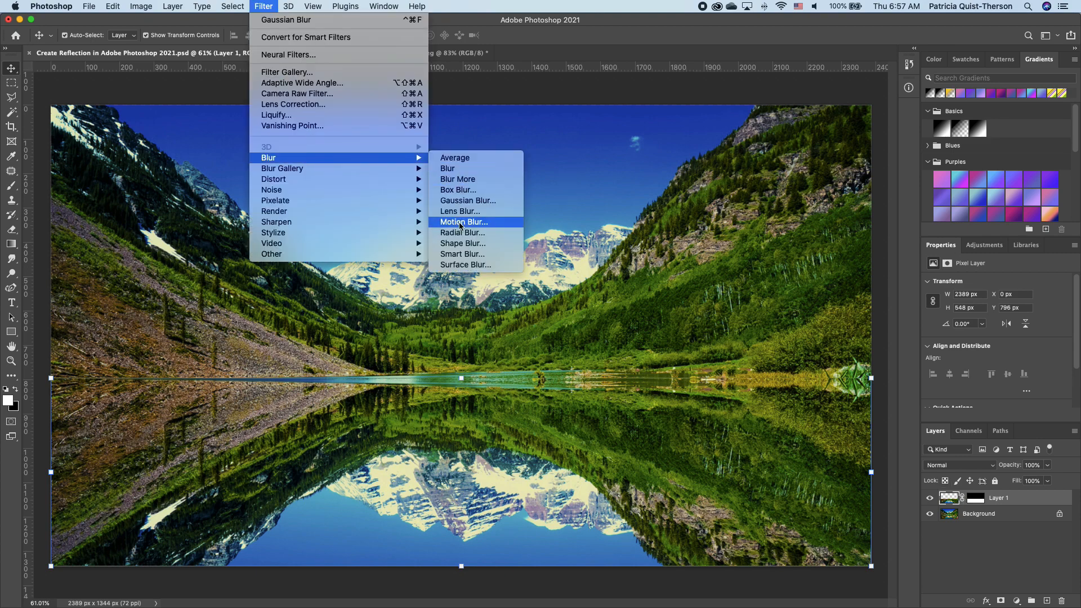
left_click(463, 221)
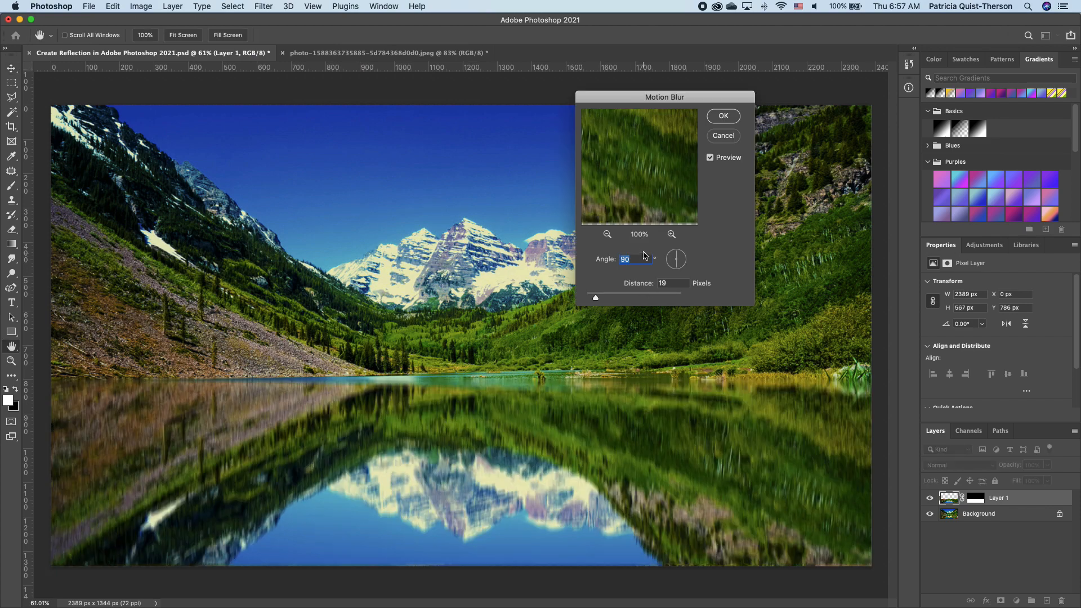
mouse_move(651, 273)
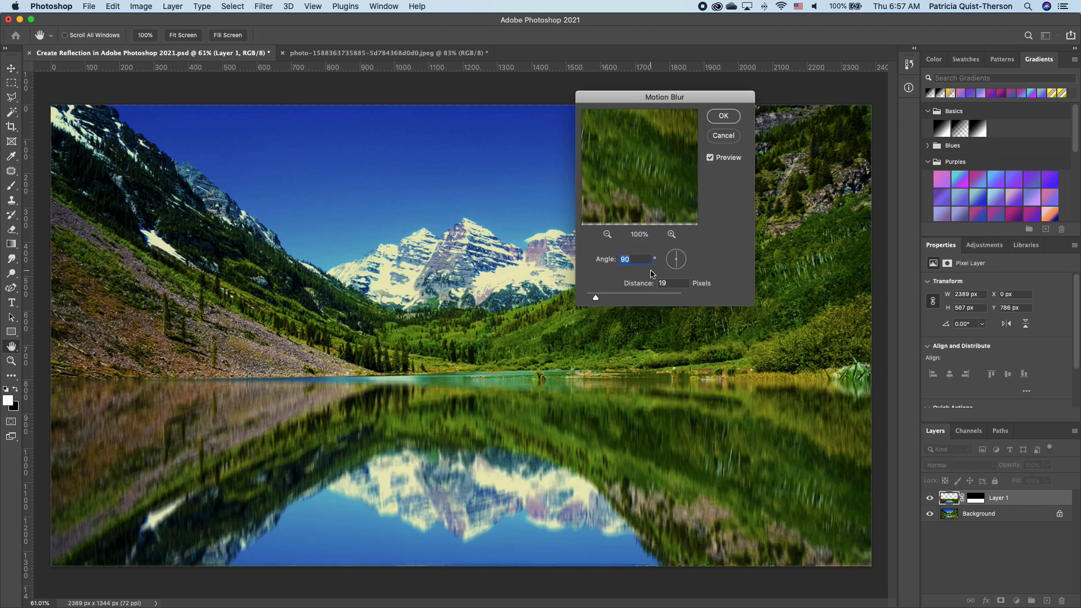
left_click(723, 116)
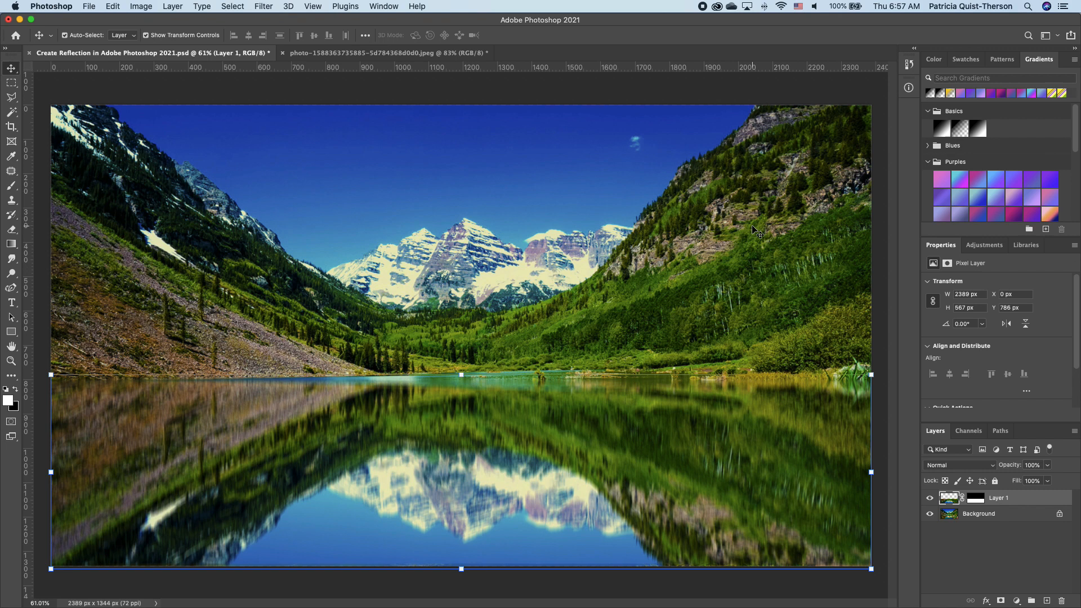
Step: Apply a Gaussian Blur with a radius of about 3.8 pixels to the reflection
left_click(263, 7)
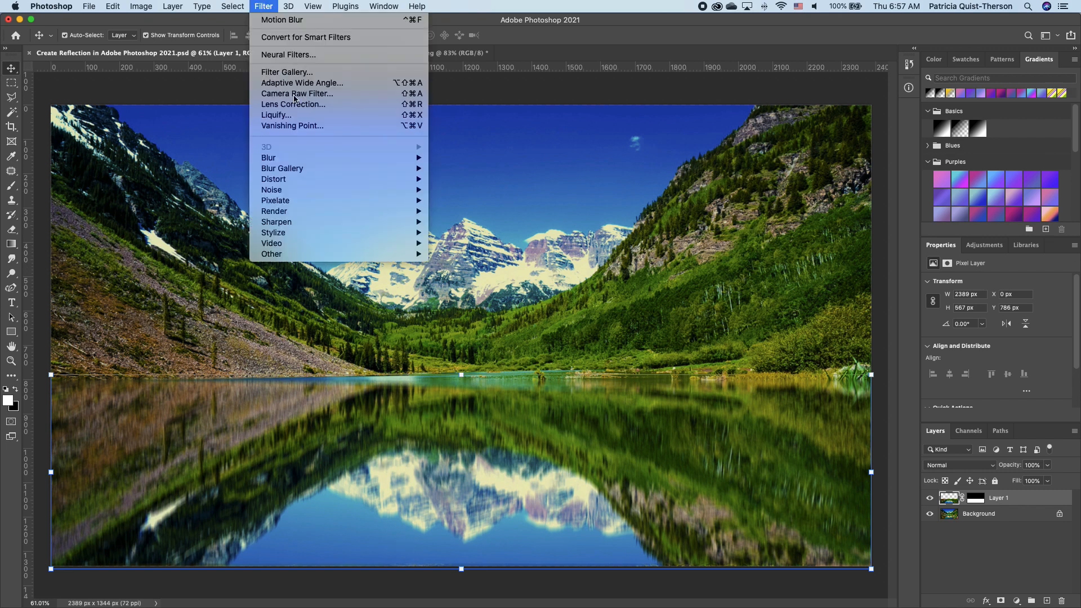
mouse_move(268, 158)
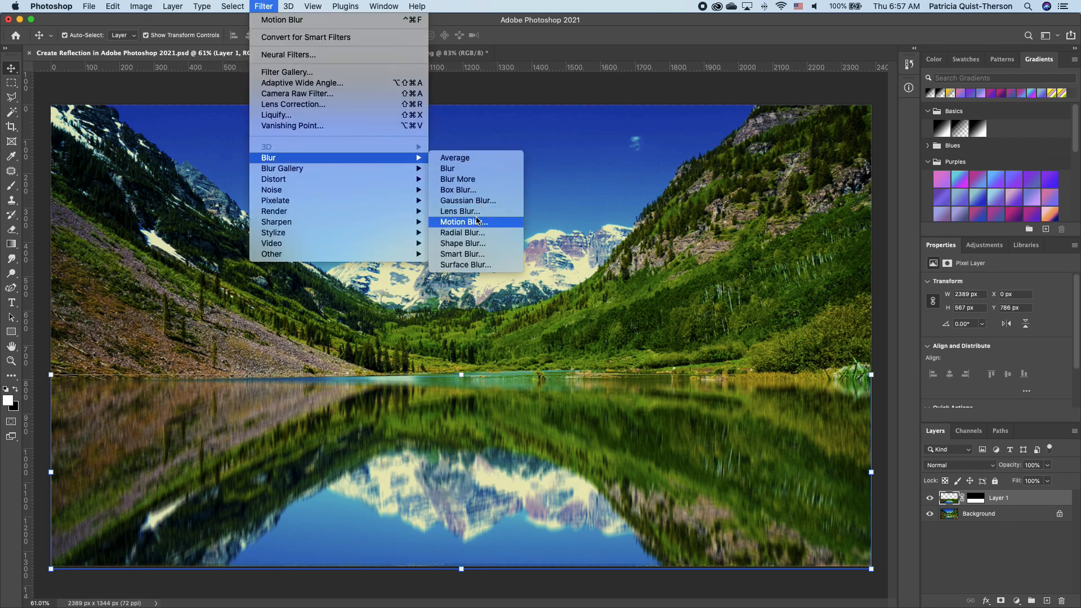
left_click(468, 201)
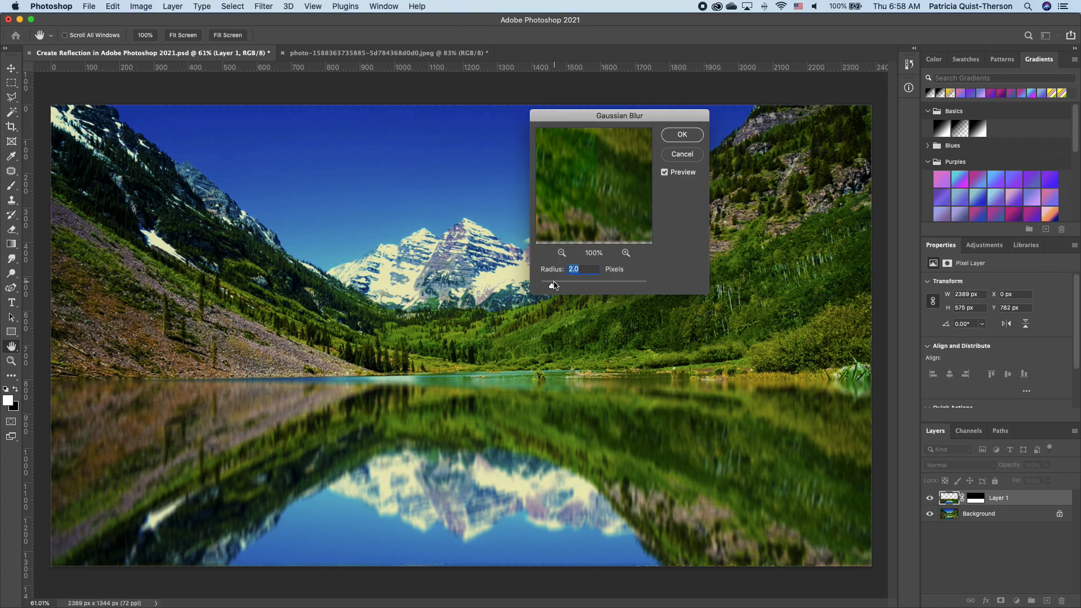
left_click_drag(552, 284, 562, 288)
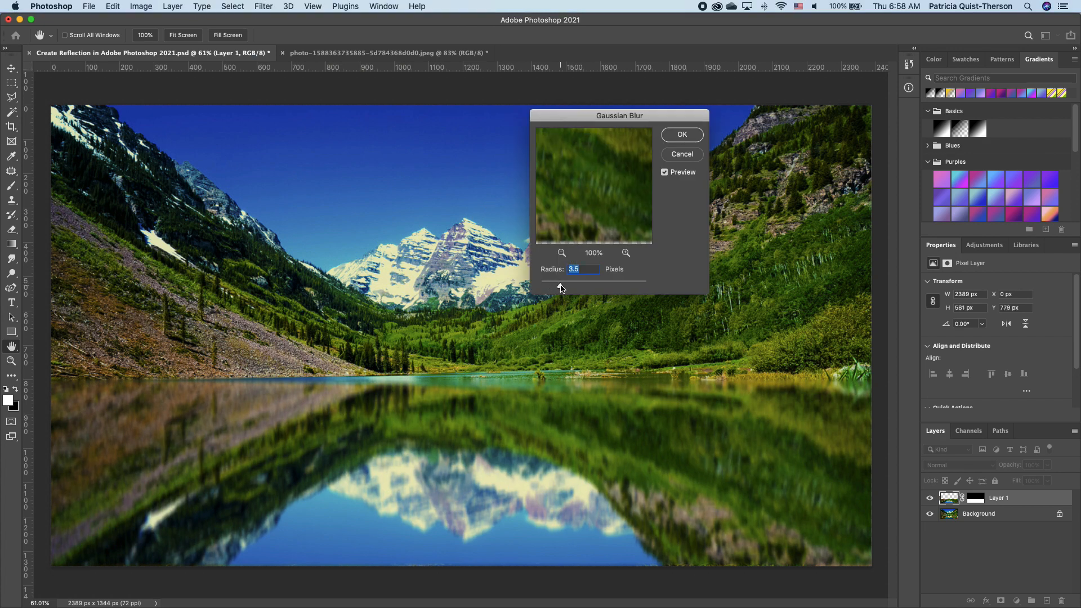
left_click_drag(560, 288, 566, 289)
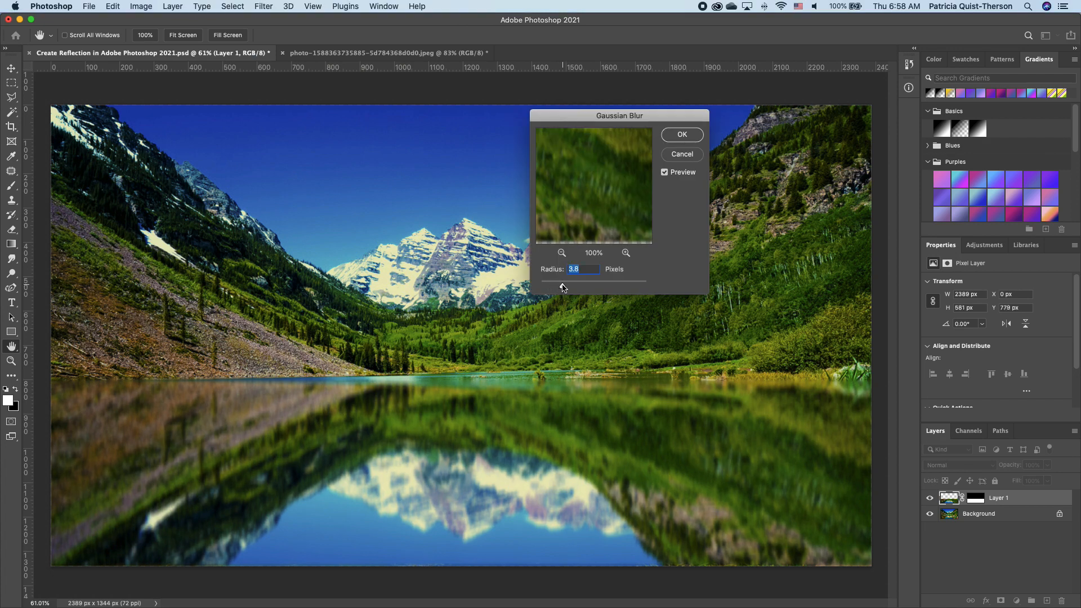
left_click(682, 135)
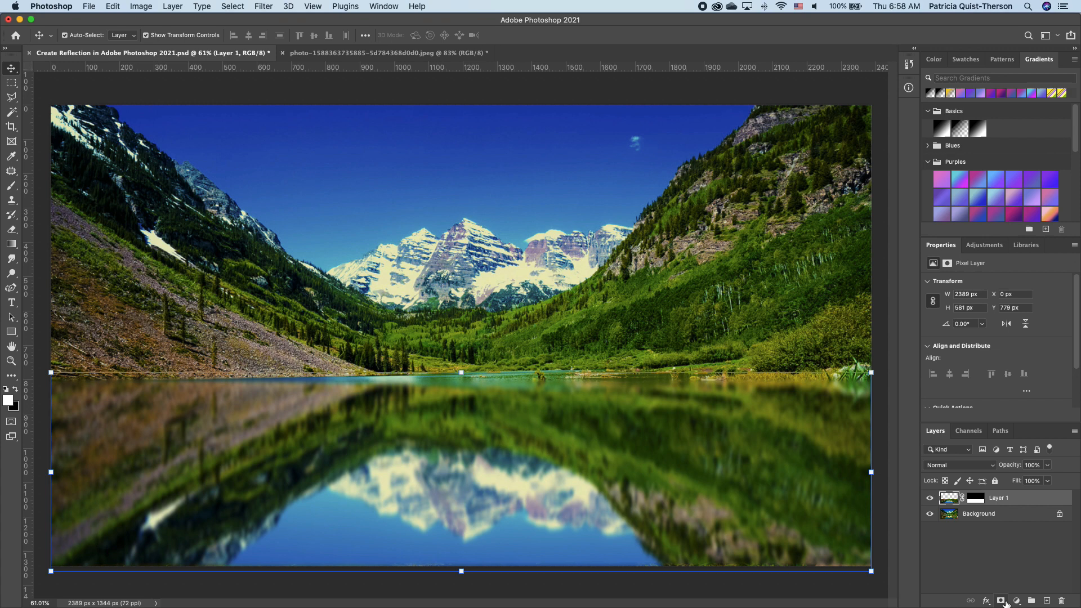
Step: Add a Levels adjustment layer and raise its black input to 19
left_click(1004, 599)
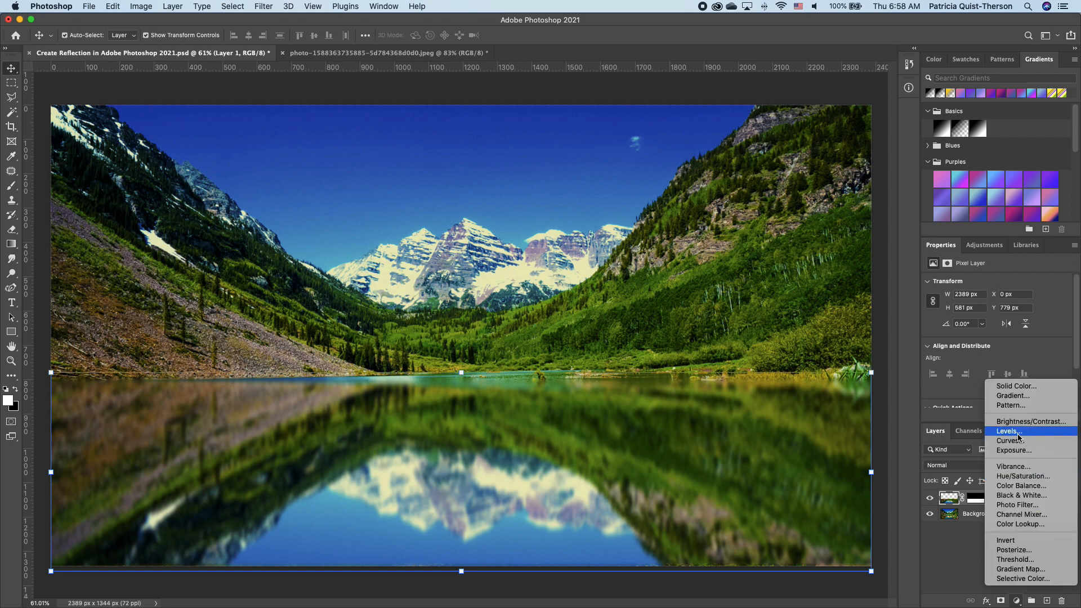
left_click(1009, 430)
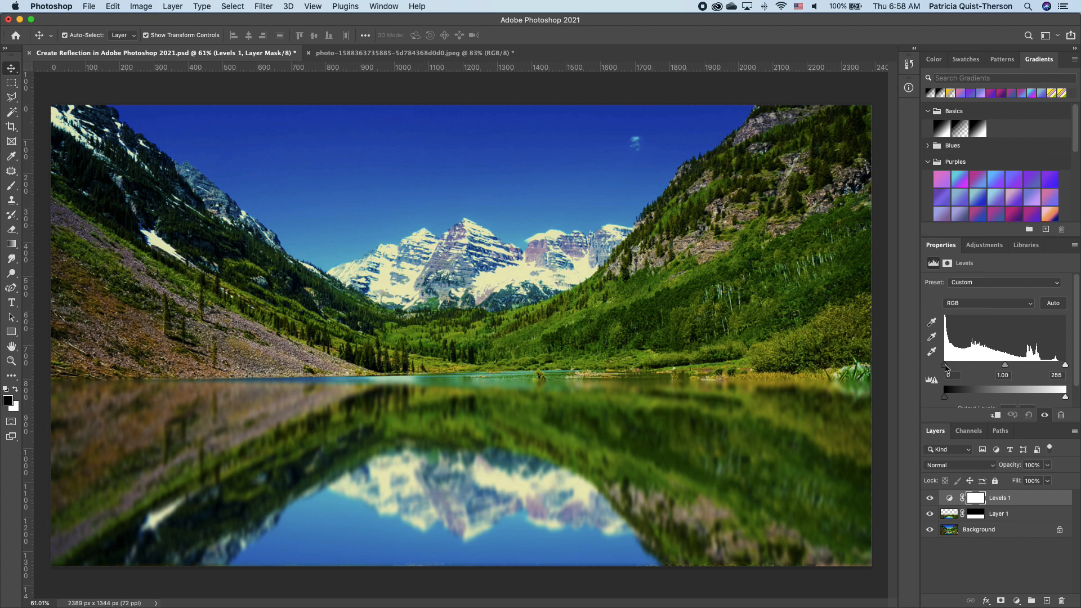
left_click_drag(945, 375, 950, 374)
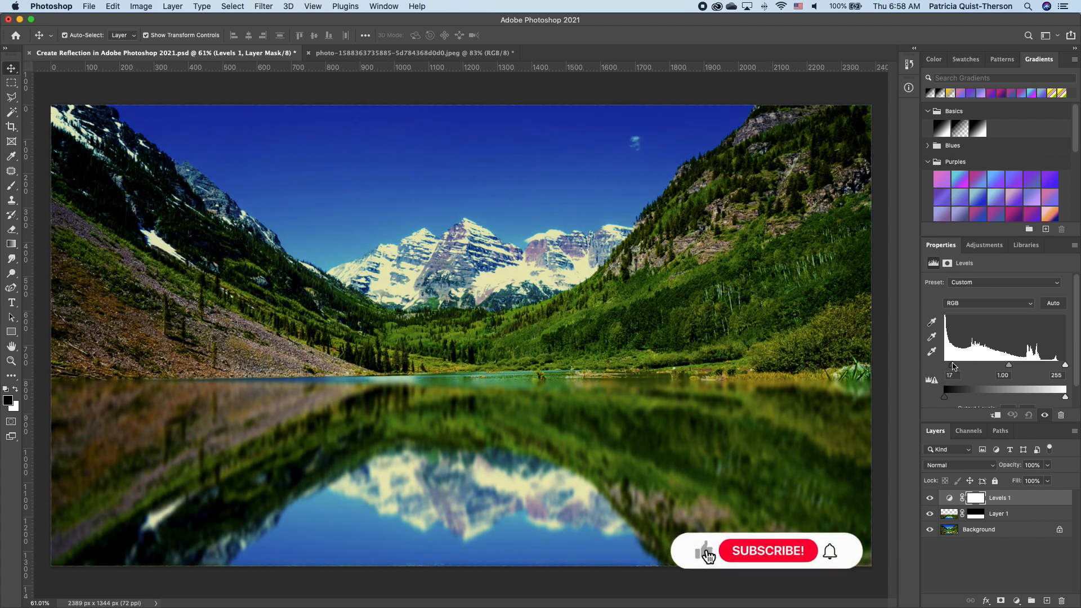
left_click(767, 551)
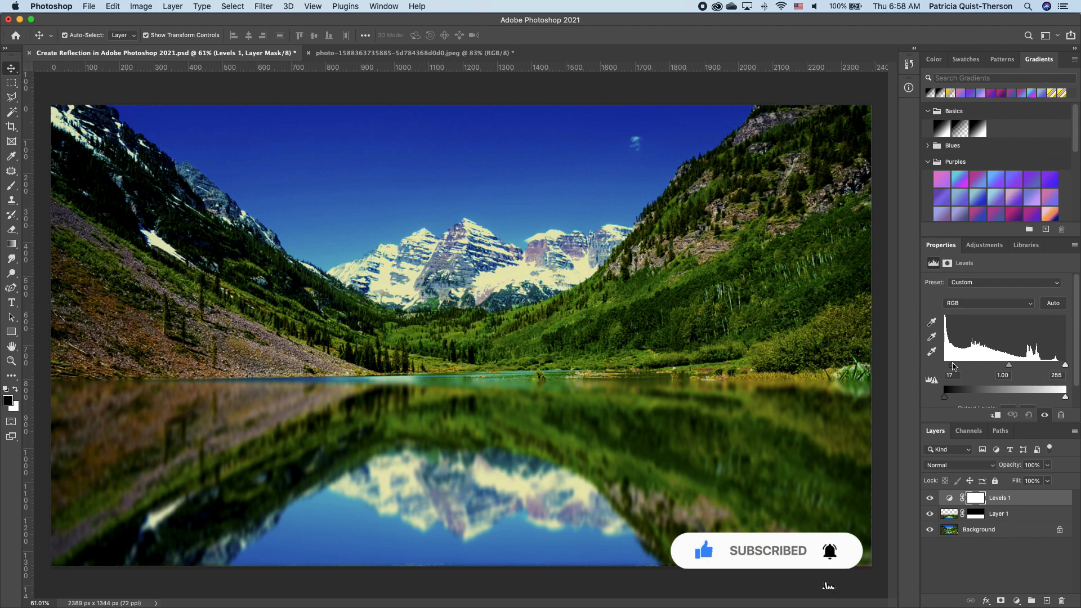
left_click_drag(946, 381, 954, 381)
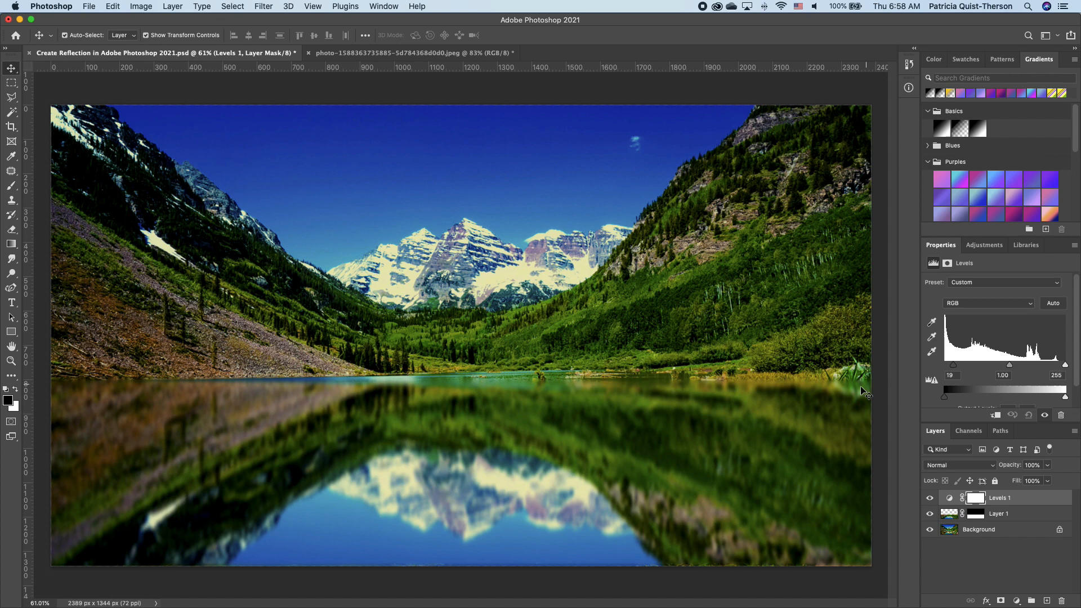
mouse_move(782, 436)
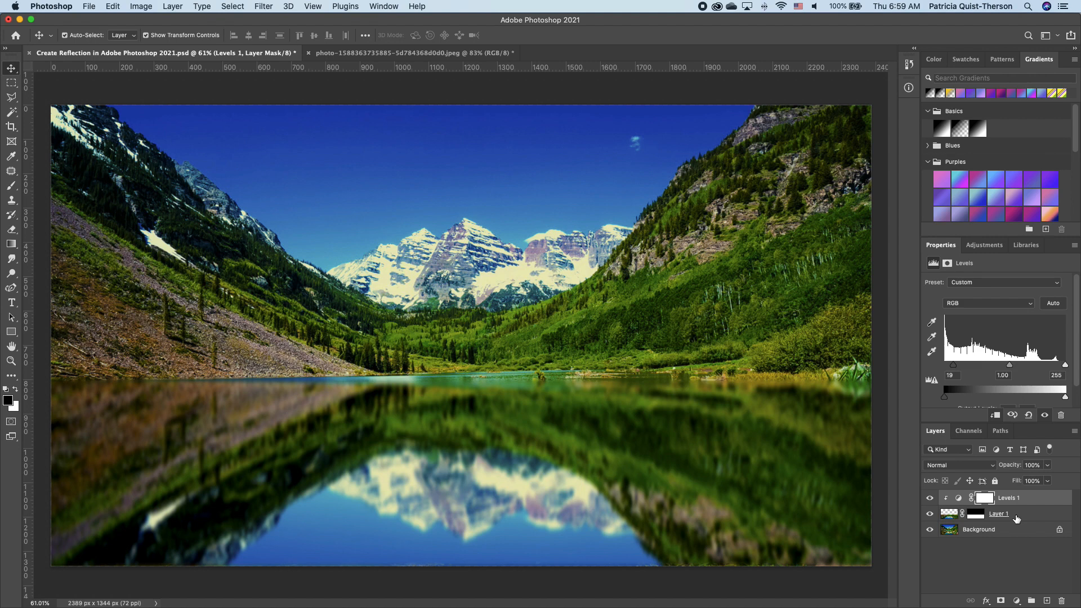
mouse_move(491, 410)
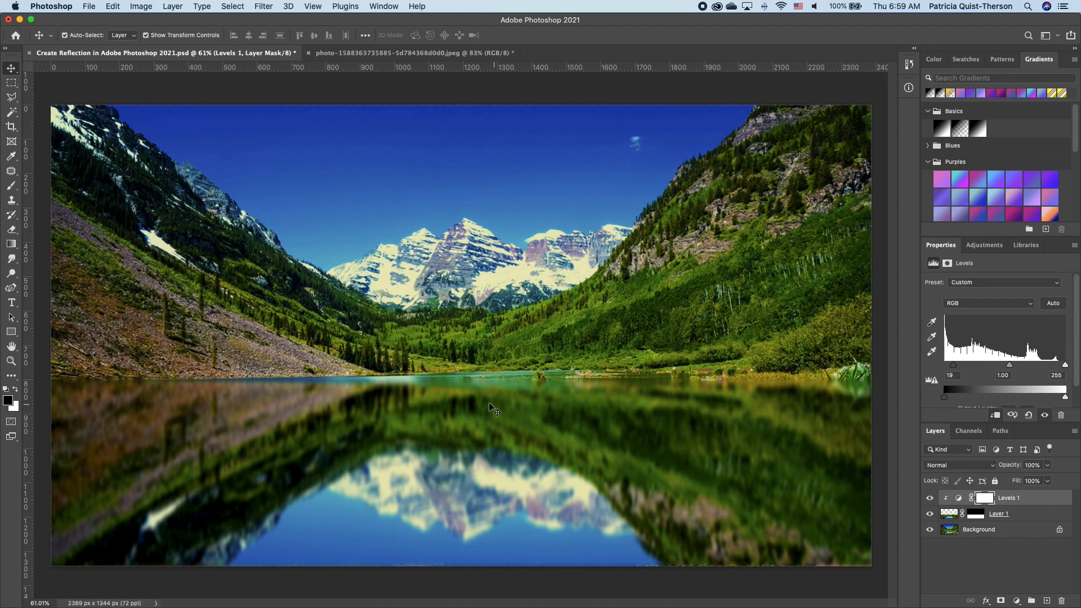
mouse_move(671, 432)
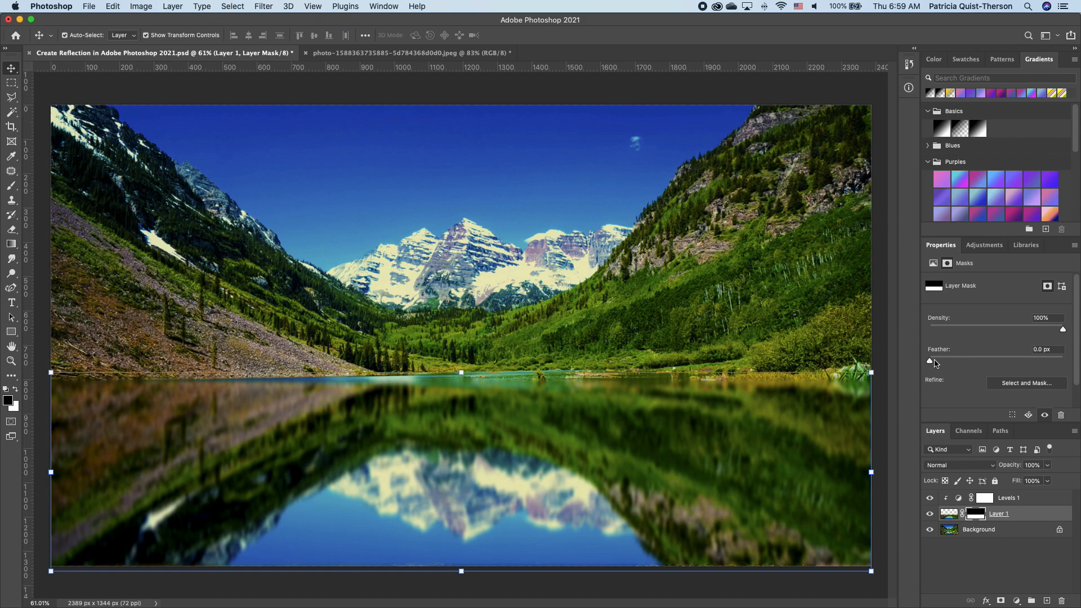
Step: Set the reflection mask's Feather to 2.2 px in the Properties panel
left_click_drag(930, 362, 946, 361)
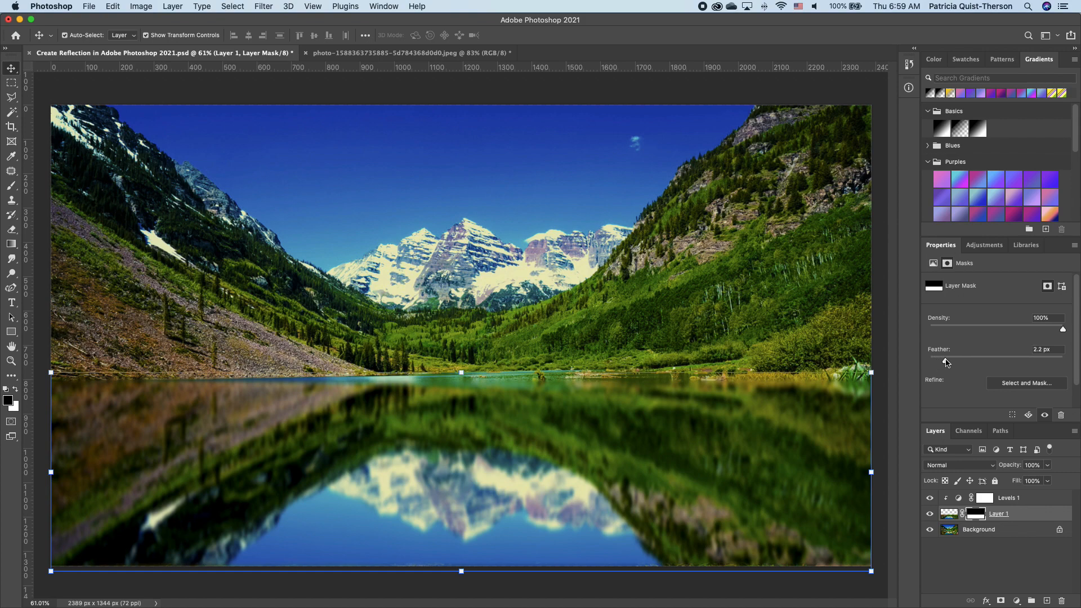